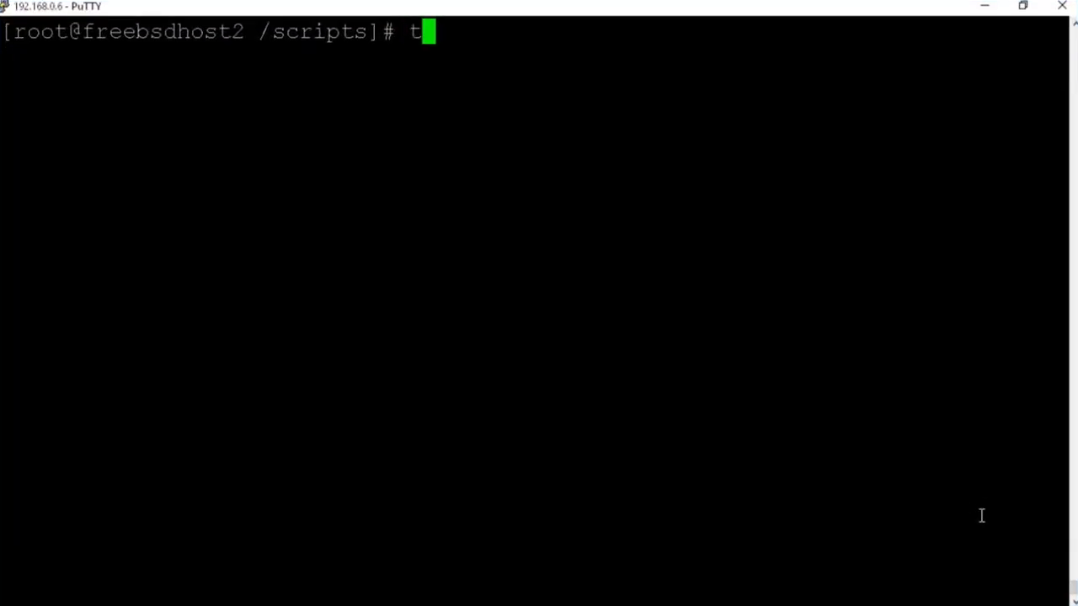
# Step: Run 'tcpdump -i em0' to start capturing live traffic on em0
pyautogui.write('cpdump -i')
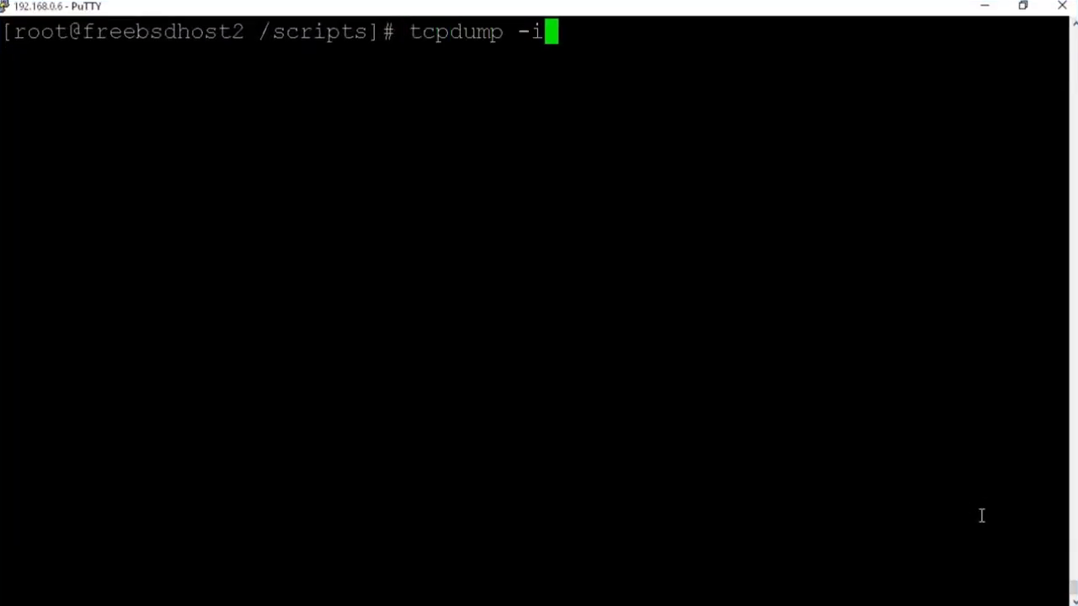
pyautogui.write('em0')
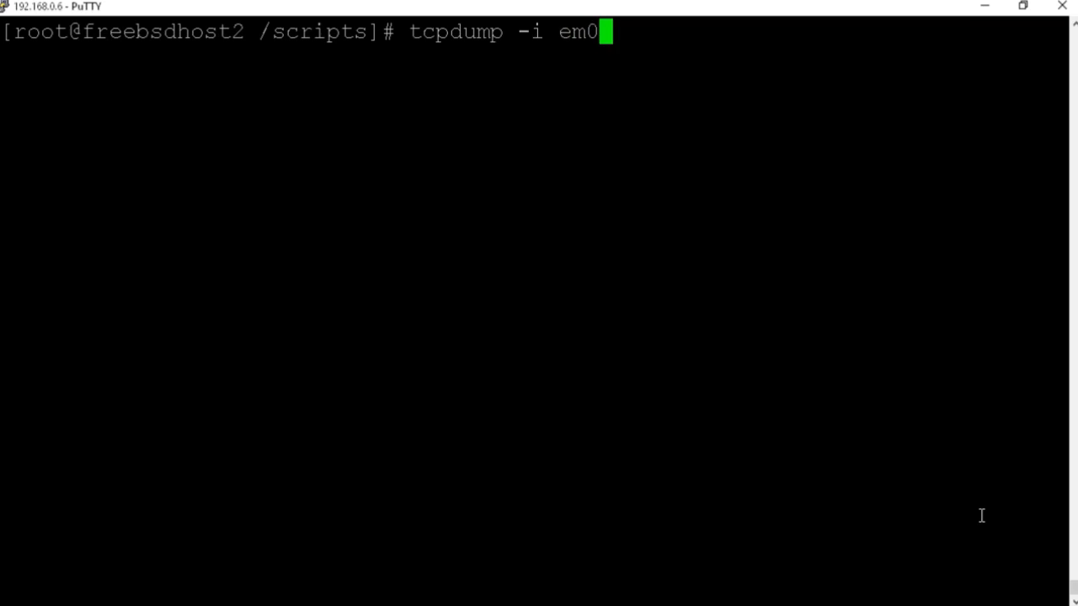
pyautogui.press('Return')
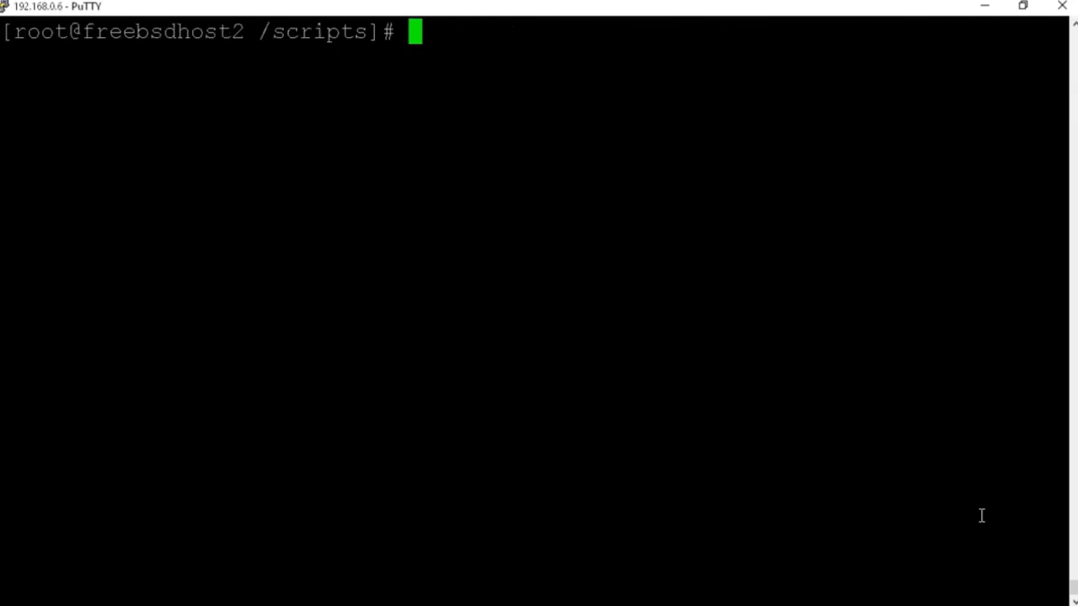
# Step: Run 'tcpdump -i em0 -c 50 -w /capturedtraffic' to save 50 packets
pyautogui.write('tcp')
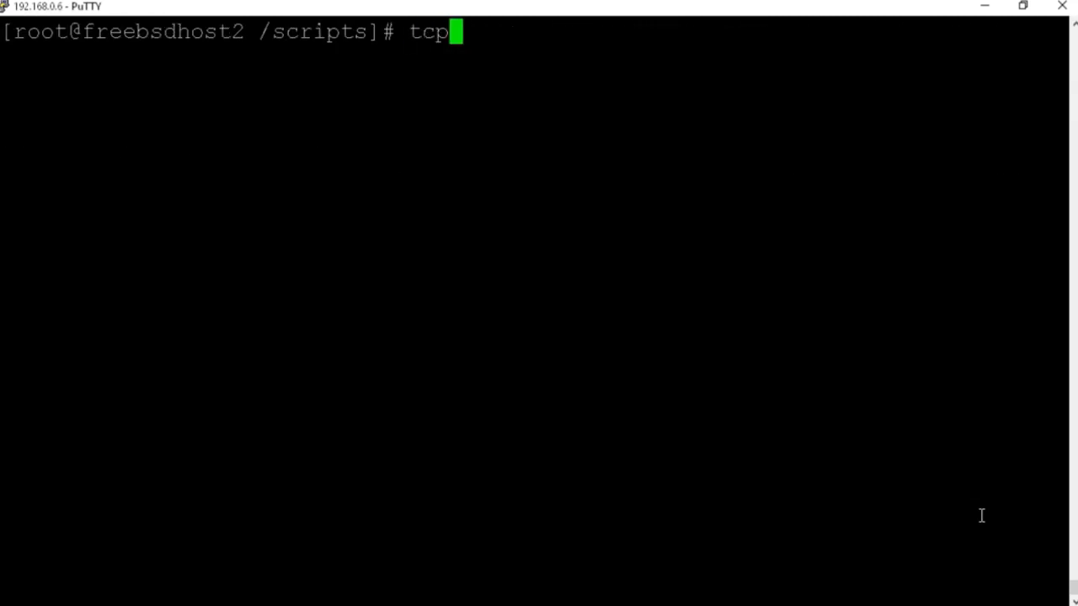
pyautogui.write('dump -i em0')
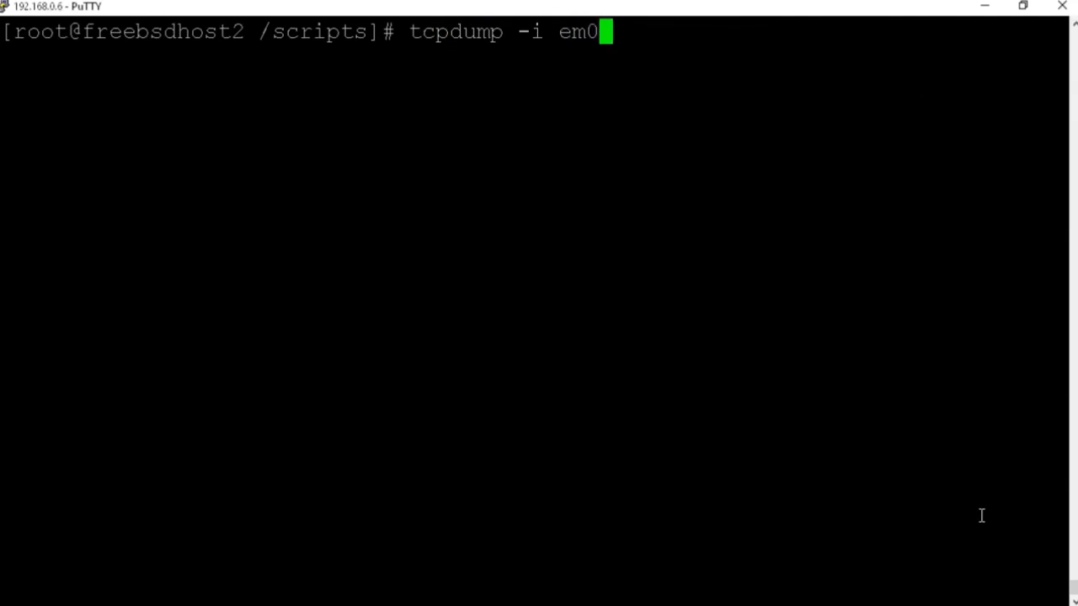
pyautogui.write('-c')
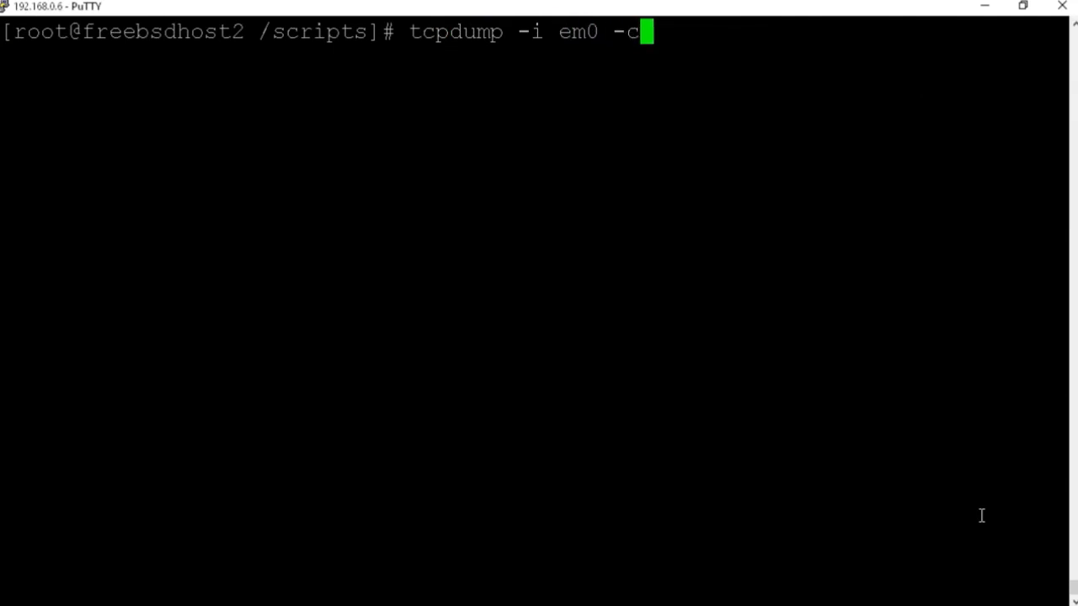
pyautogui.write('50')
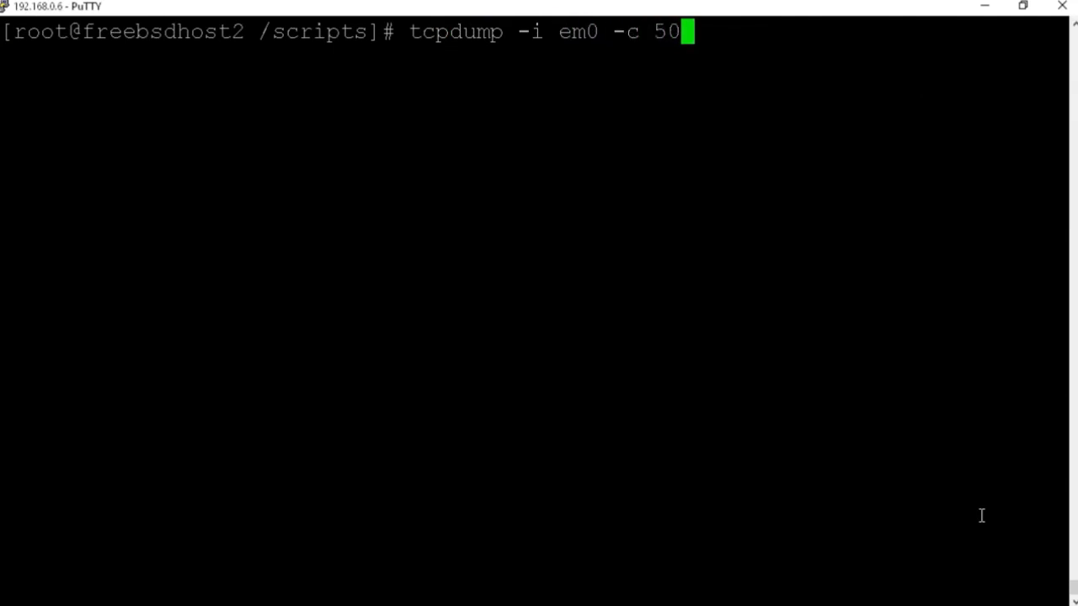
pyautogui.write('-')
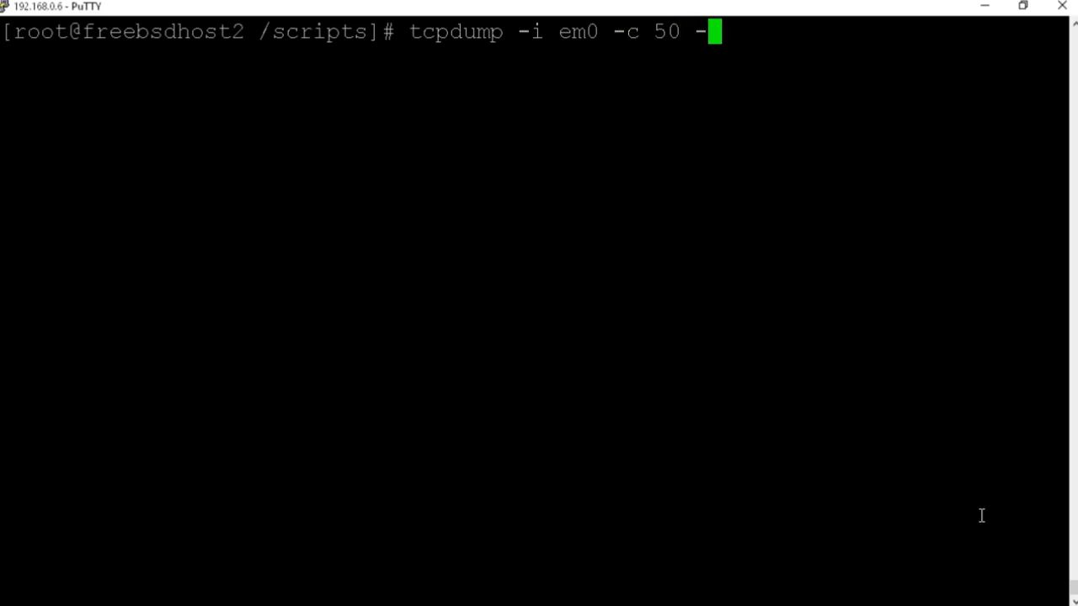
pyautogui.write('w /cap')
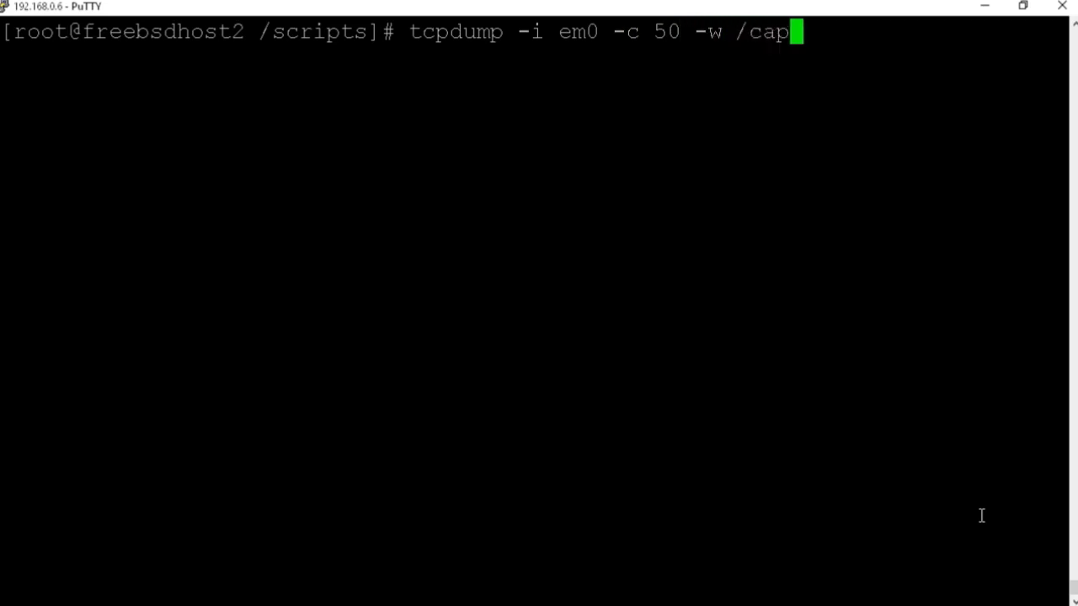
pyautogui.write('turedt')
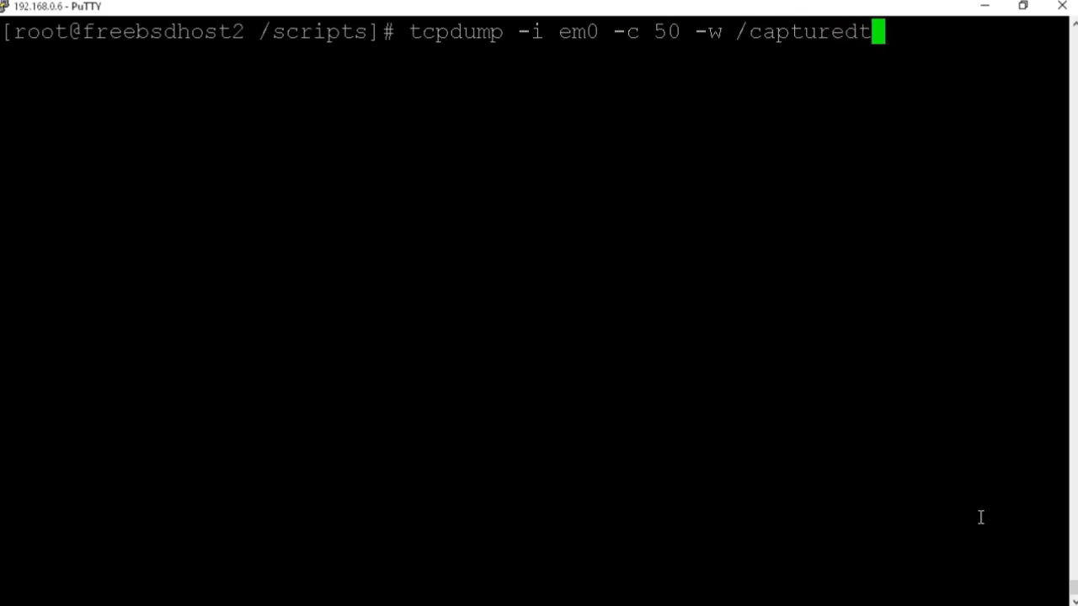
pyautogui.write('raffic')
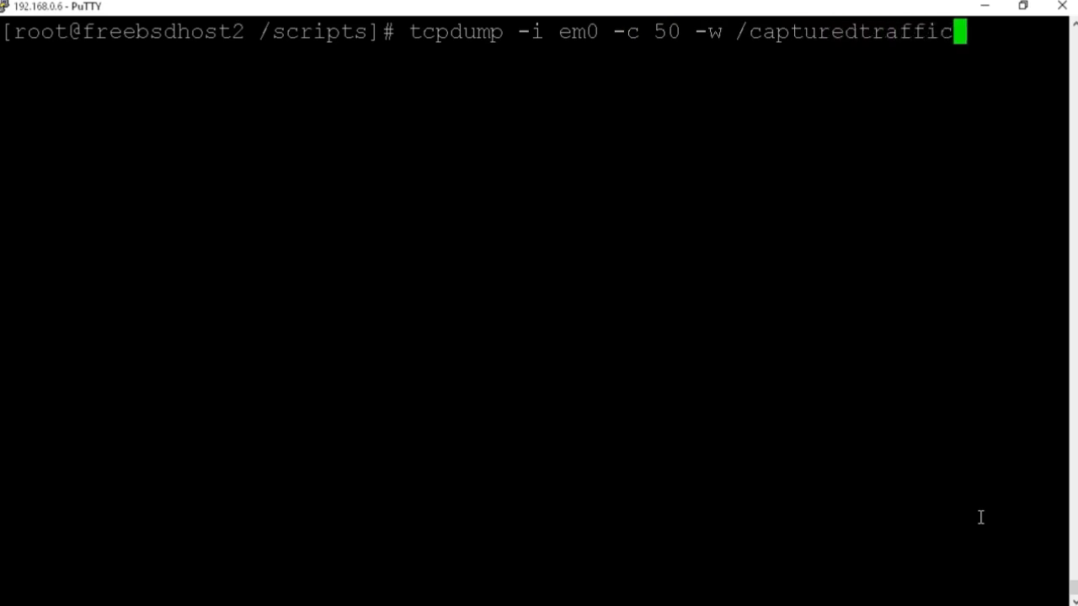
pyautogui.press('Return')
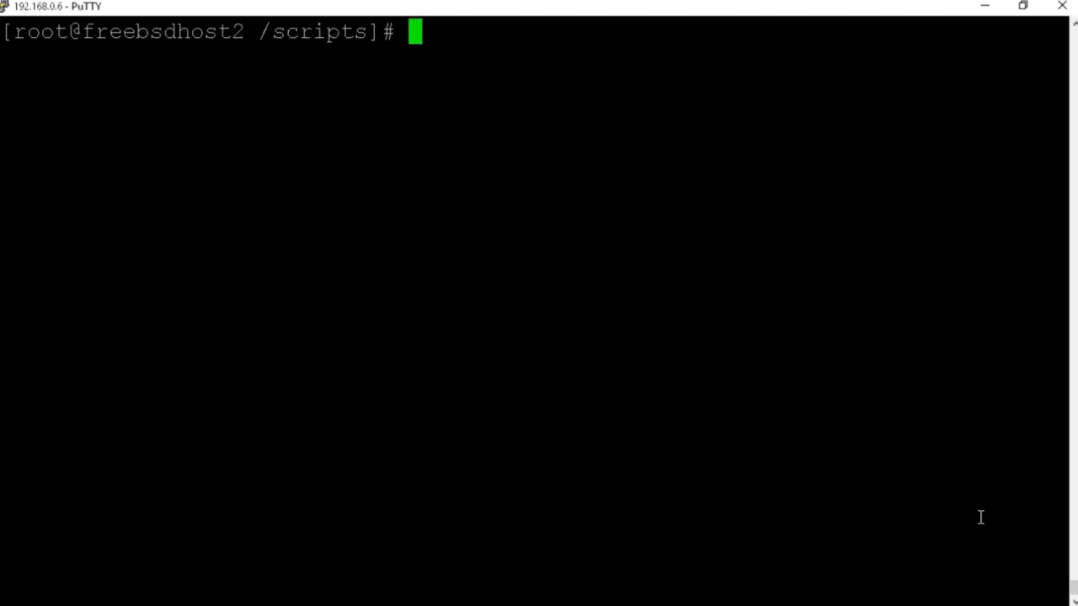
# Step: Display the contents of /capturedtraffic, showing its stored UDP and ICMP6 packets
pyautogui.write('cat /c')
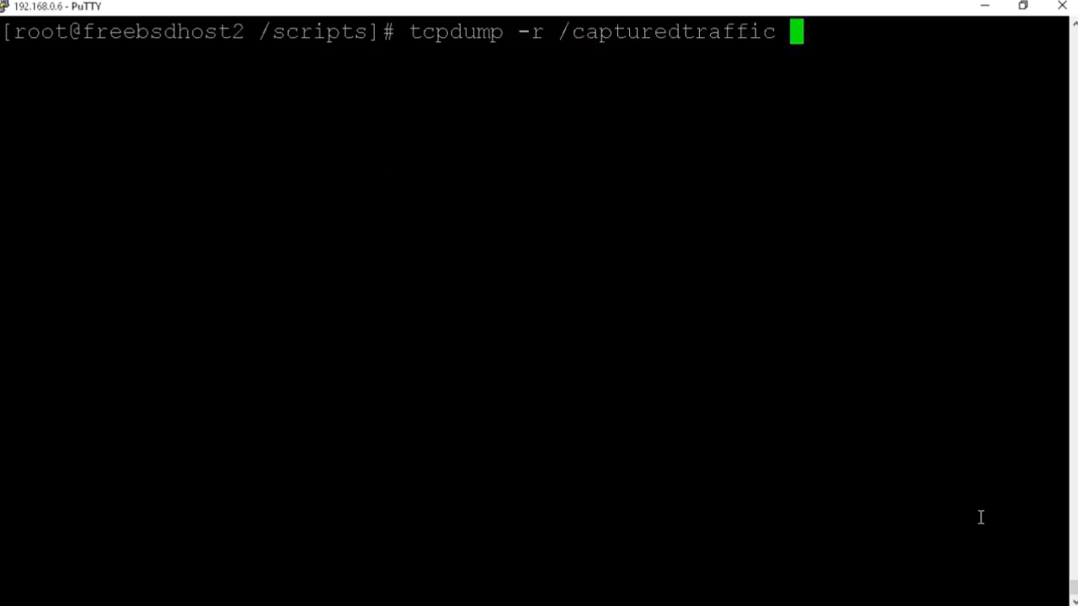
pyautogui.press('Return')
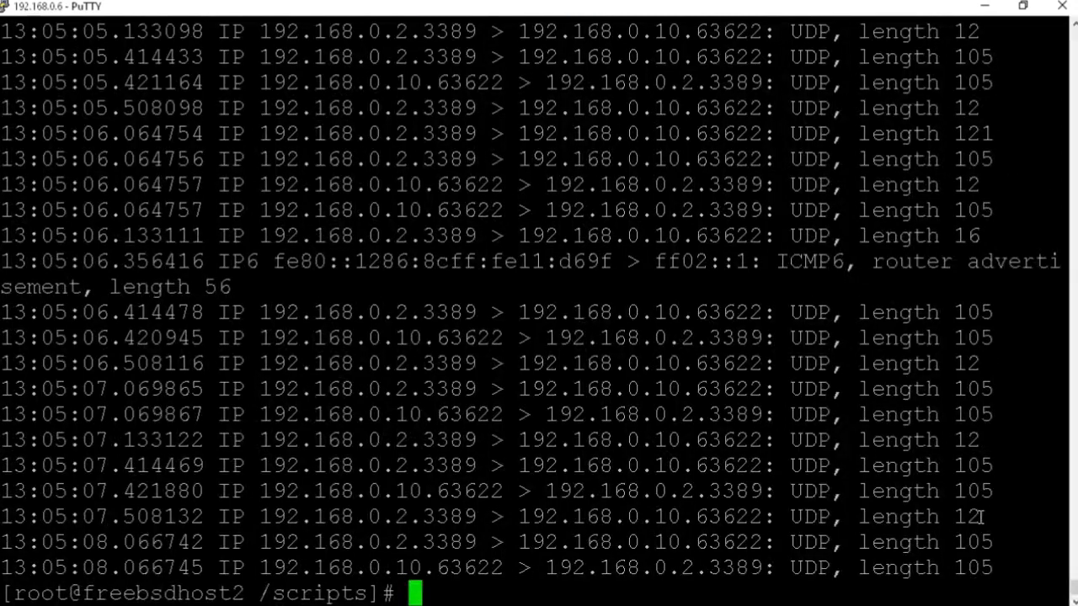